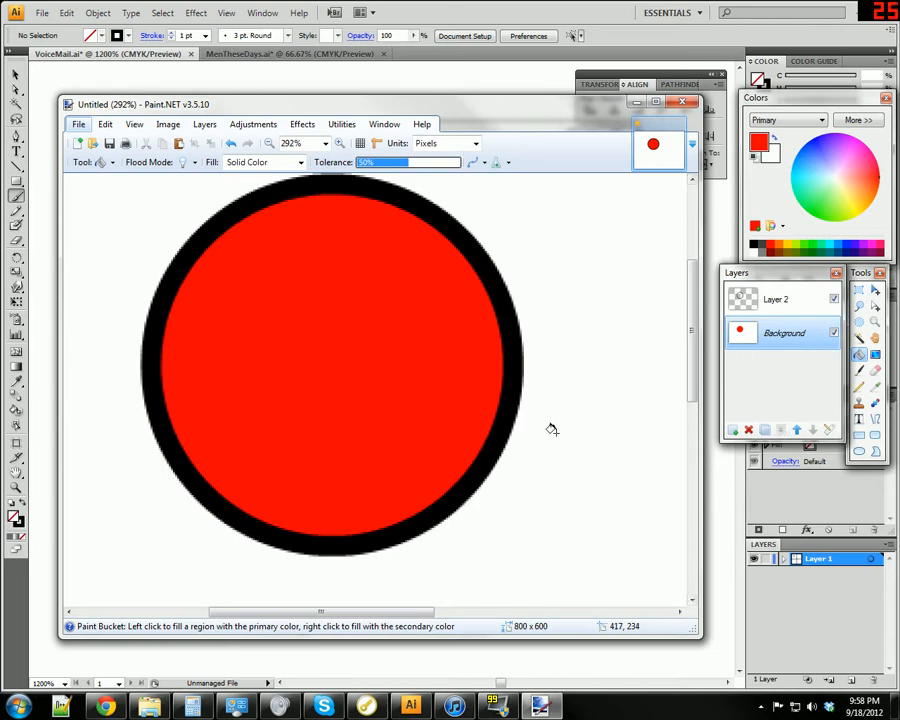
mouse_move(177, 206)
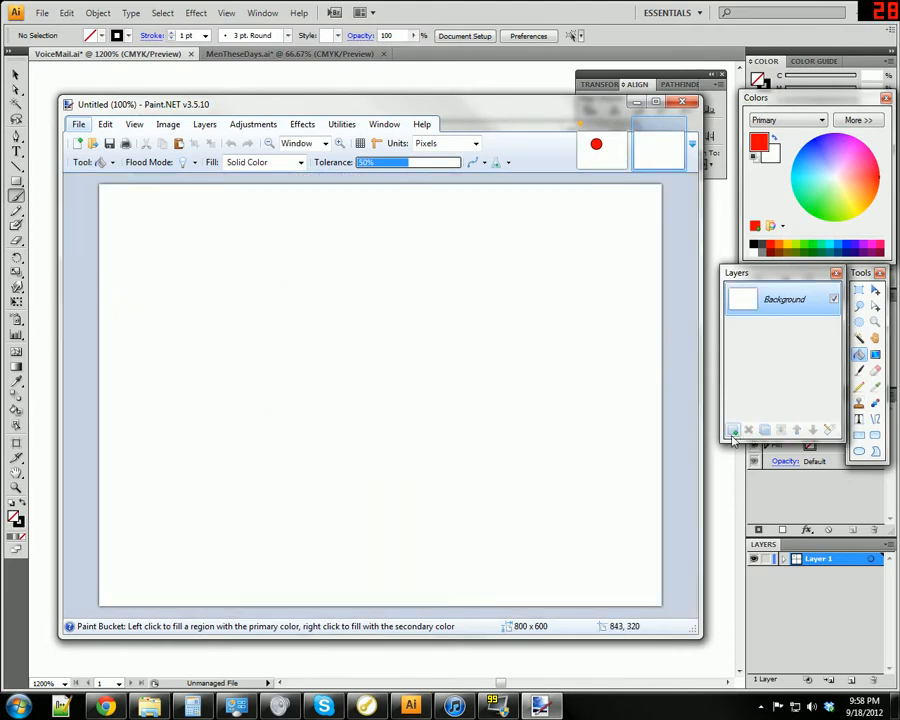
Add a new empty layer and delete the white Background layer
left_click(734, 430)
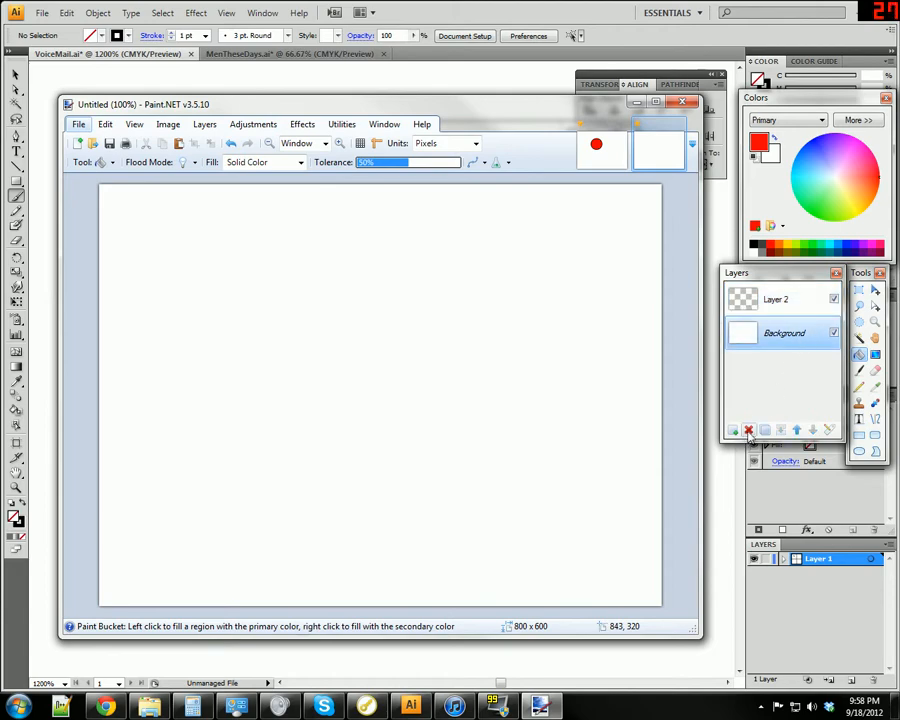
left_click(748, 430)
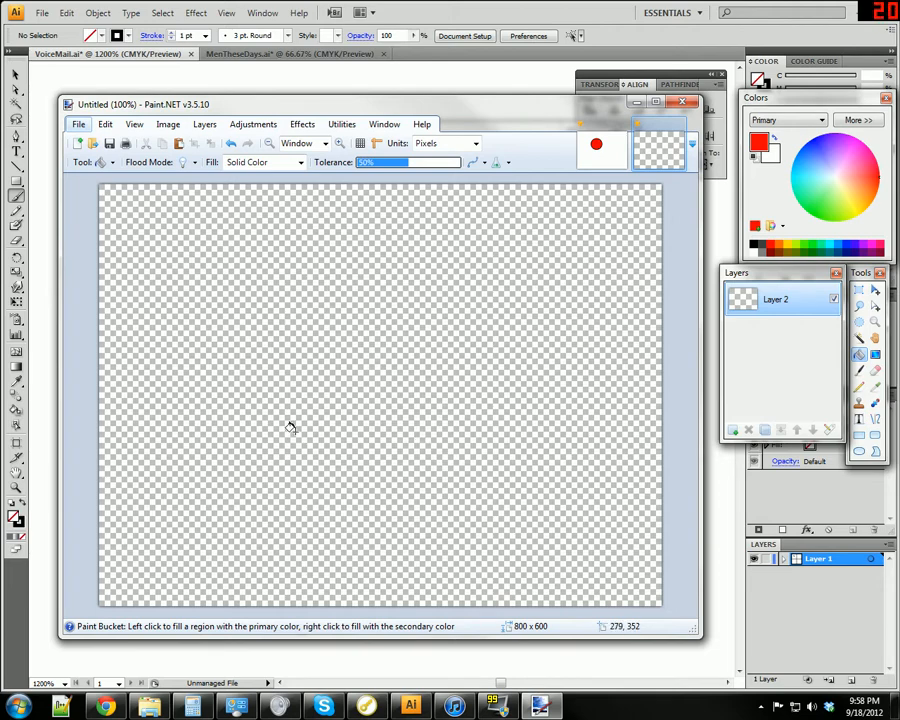
mouse_move(805, 394)
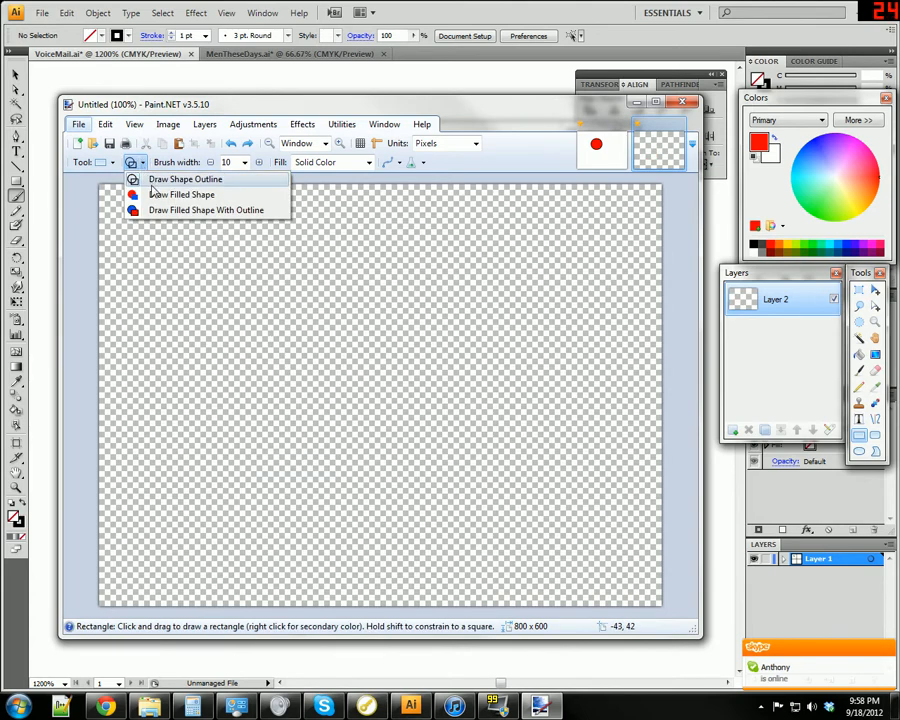
Drag out a solid filled square shape on the transparent canvas
left_click_drag(210, 355, 338, 488)
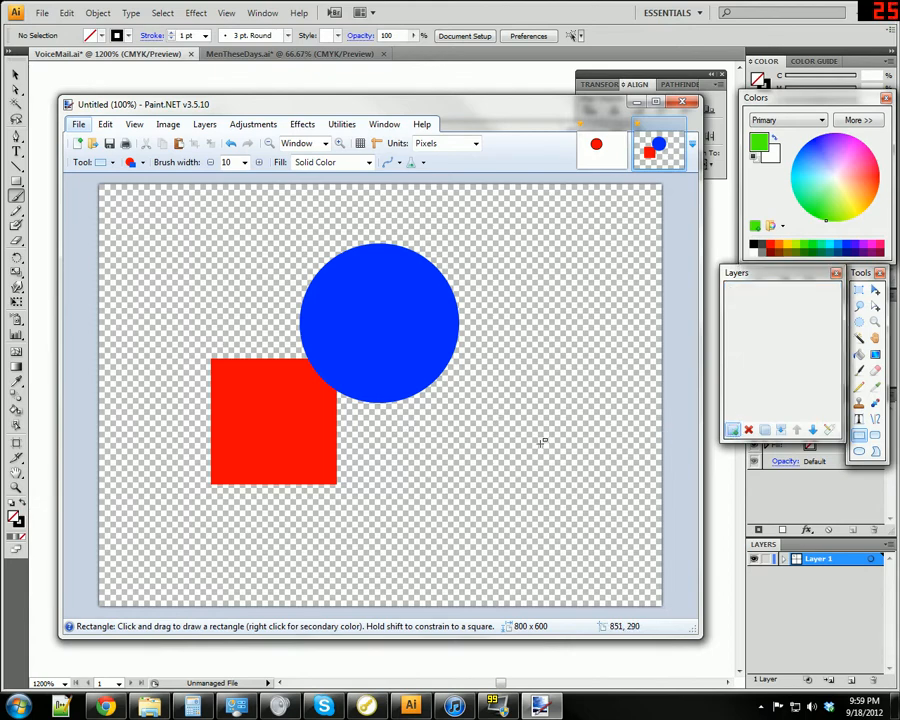
Draw the green square on the third layer, over the circle and square
left_click_drag(325, 370, 430, 465)
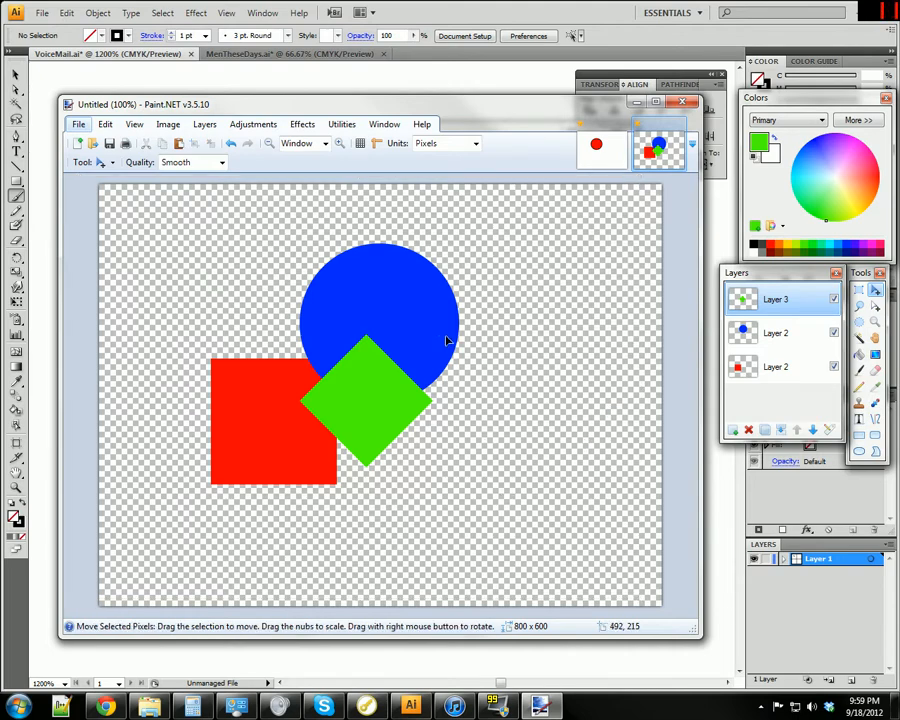
Select the blue circle's layer in the Layers window to move it
left_click(776, 333)
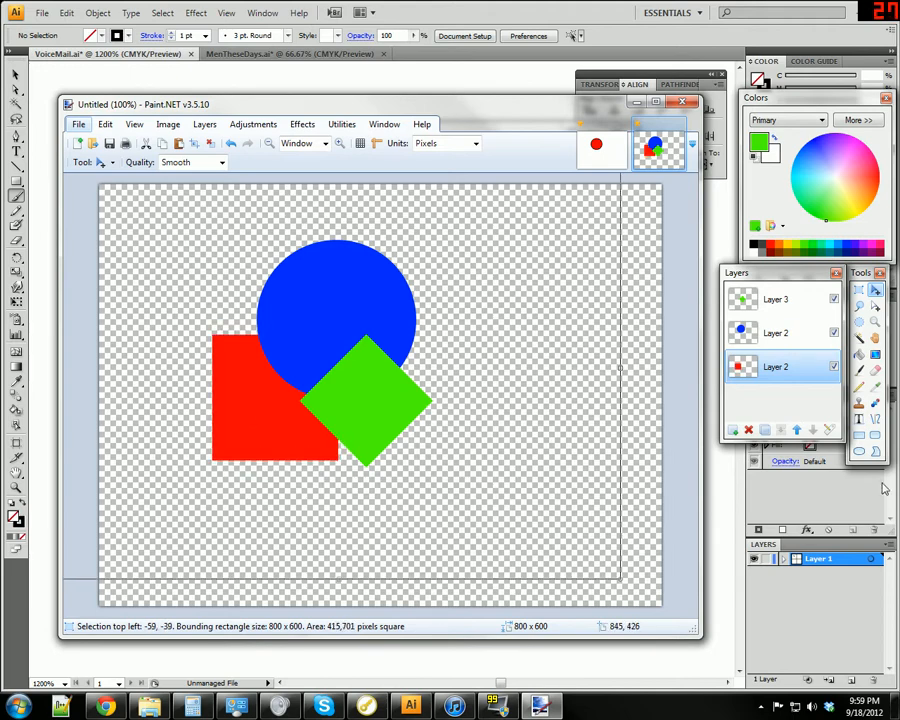
mouse_move(789, 410)
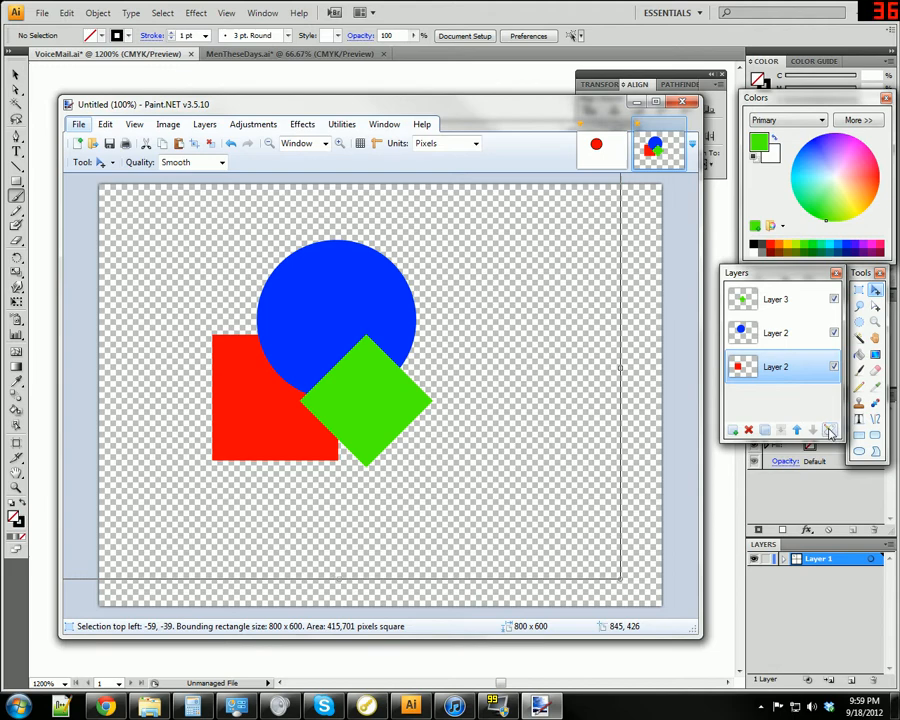
mouse_move(831, 430)
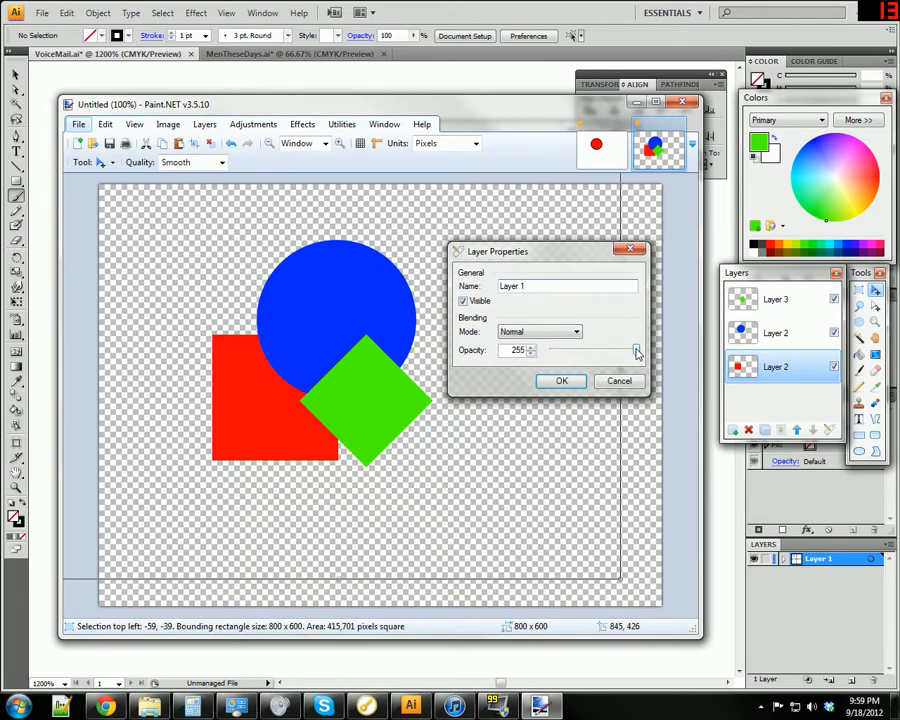
Preview the red square's layer at low opacity, raise it slightly, then close Layer Properties
left_click_drag(636, 351, 576, 351)
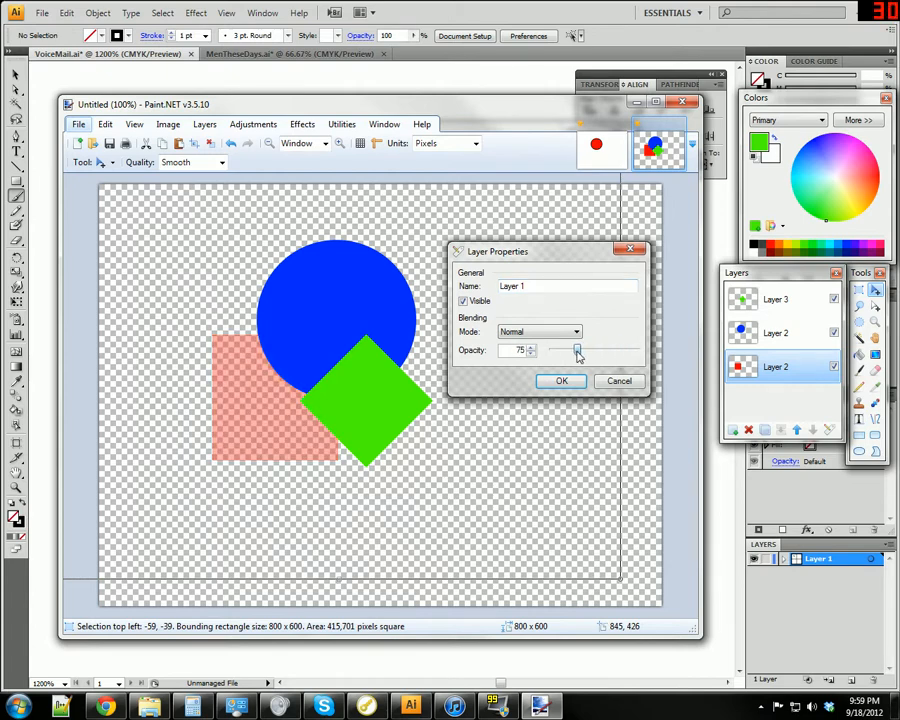
left_click_drag(575, 350, 580, 350)
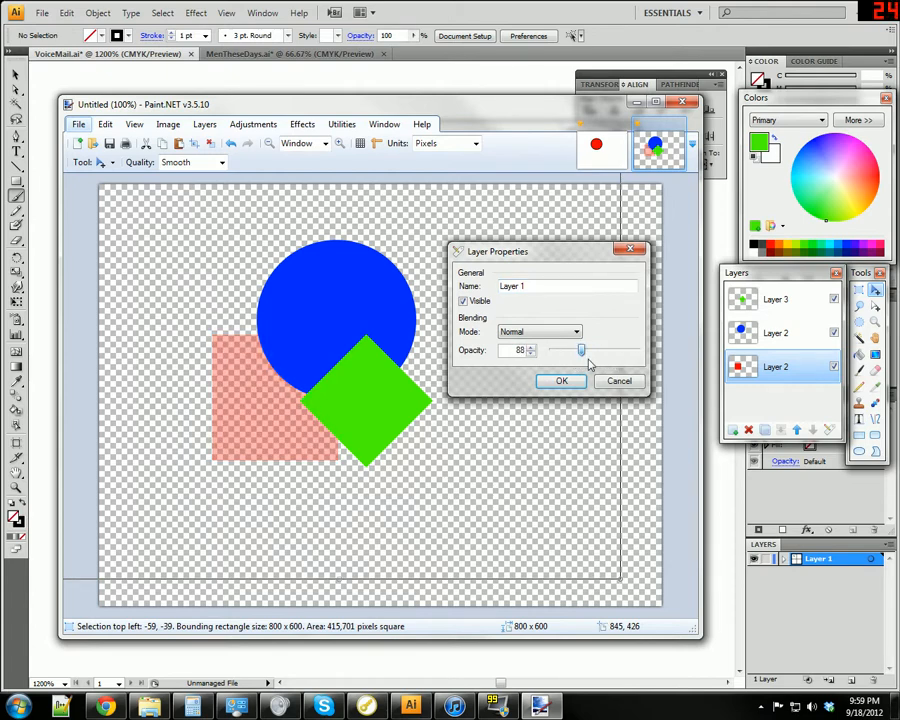
left_click(561, 381)
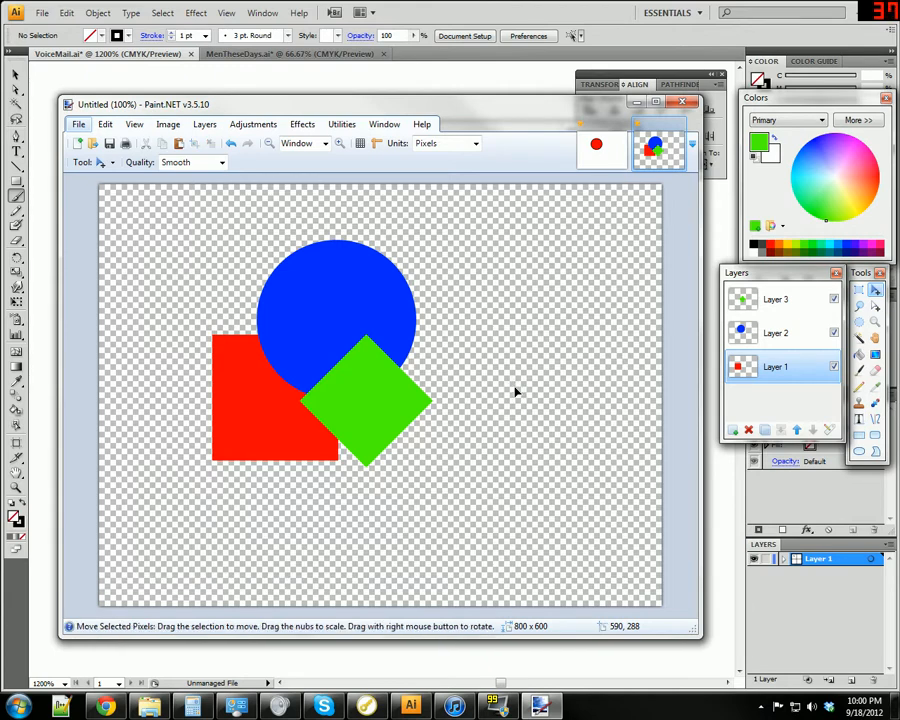
mouse_move(666, 483)
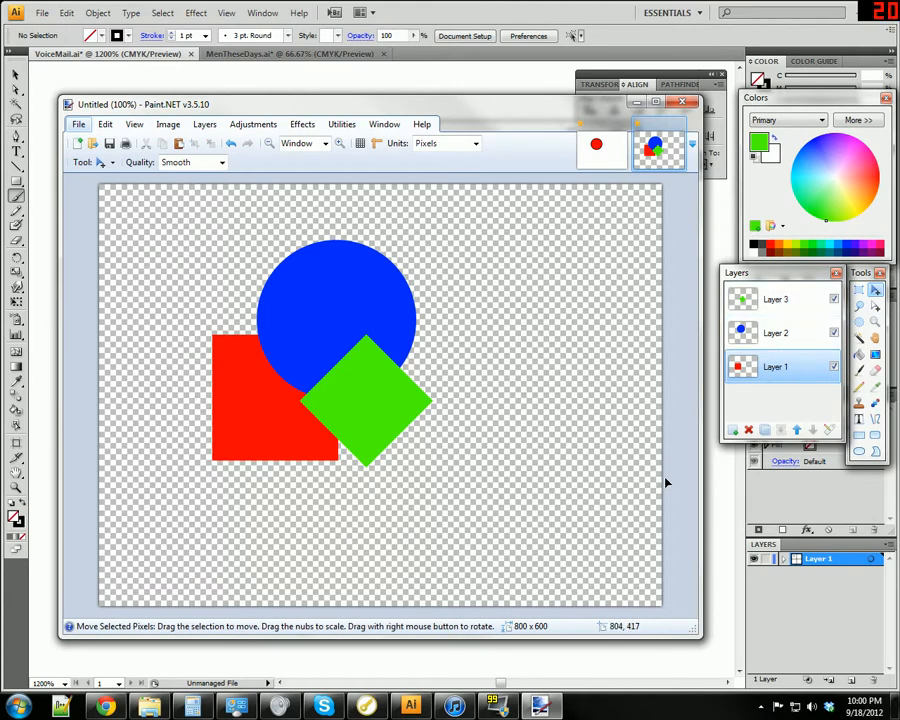